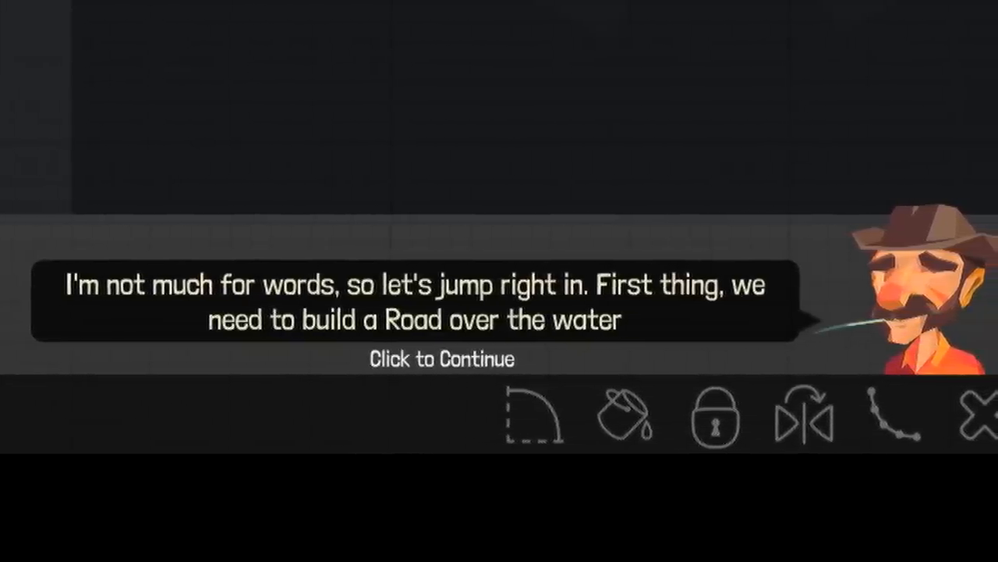
# - Dismiss the tutorial message and lay a road between the two anchor joints
pyautogui.click(440, 359)
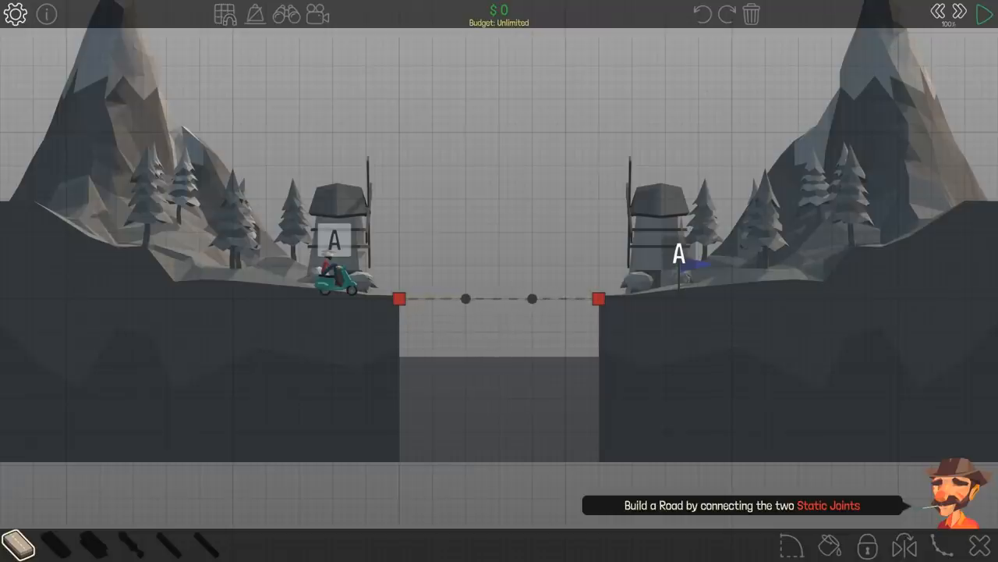
pyautogui.click(399, 299)
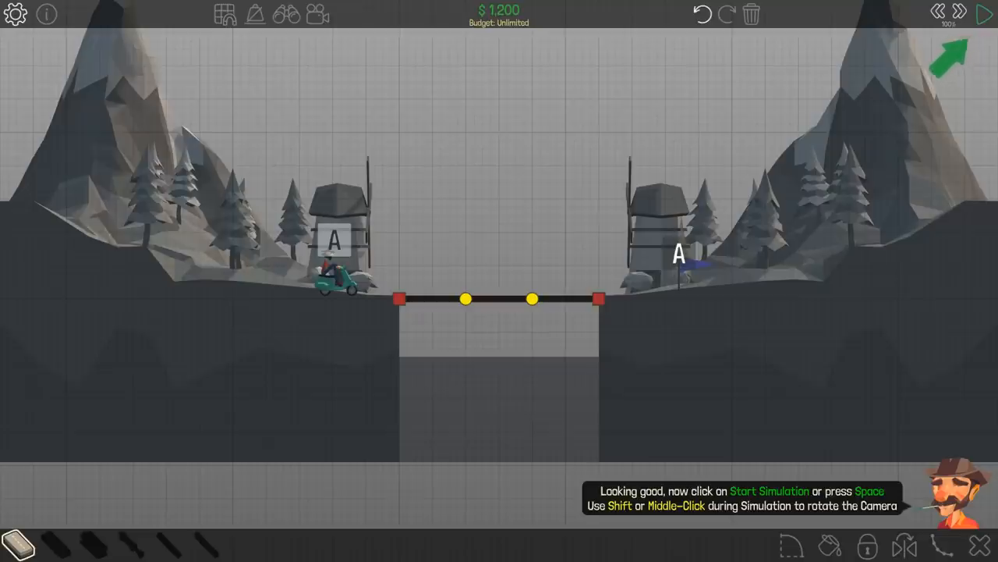
# - Run the simulation on the first level's road to complete it
pyautogui.click(985, 14)
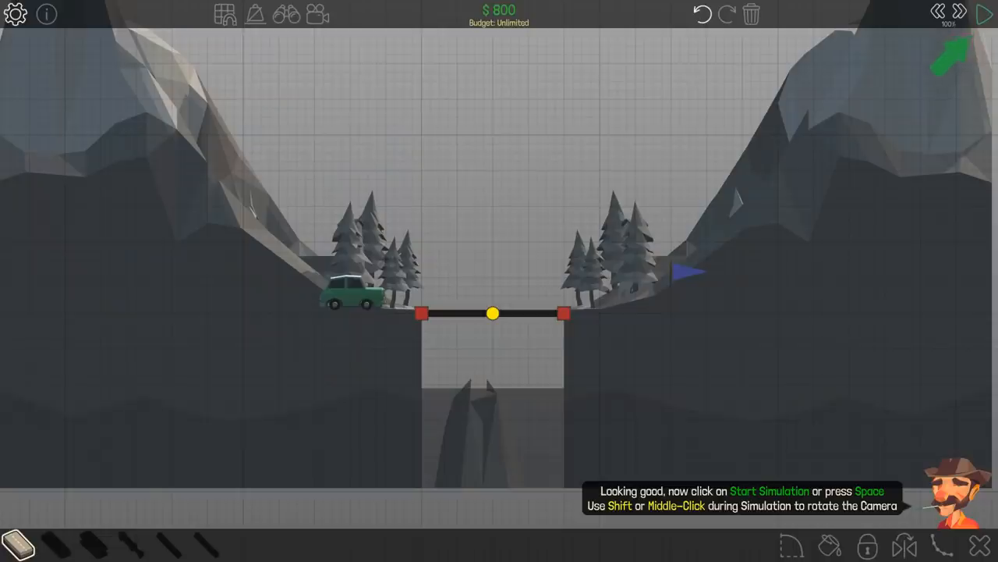
# - Advance to the rock level and drag a road deck across the gap
pyautogui.click(985, 14)
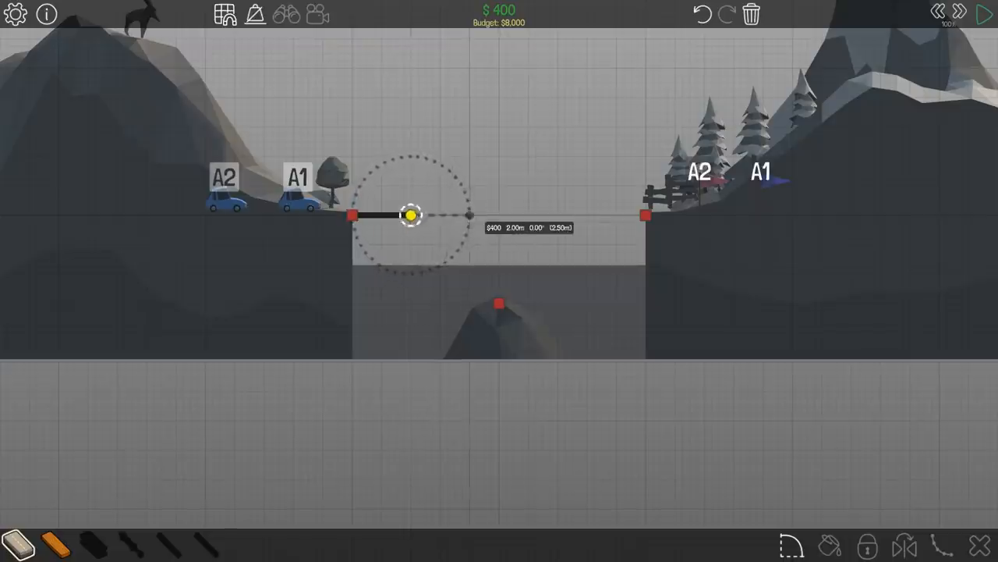
pyautogui.moveTo(412, 214); pyautogui.dragTo(530, 216)
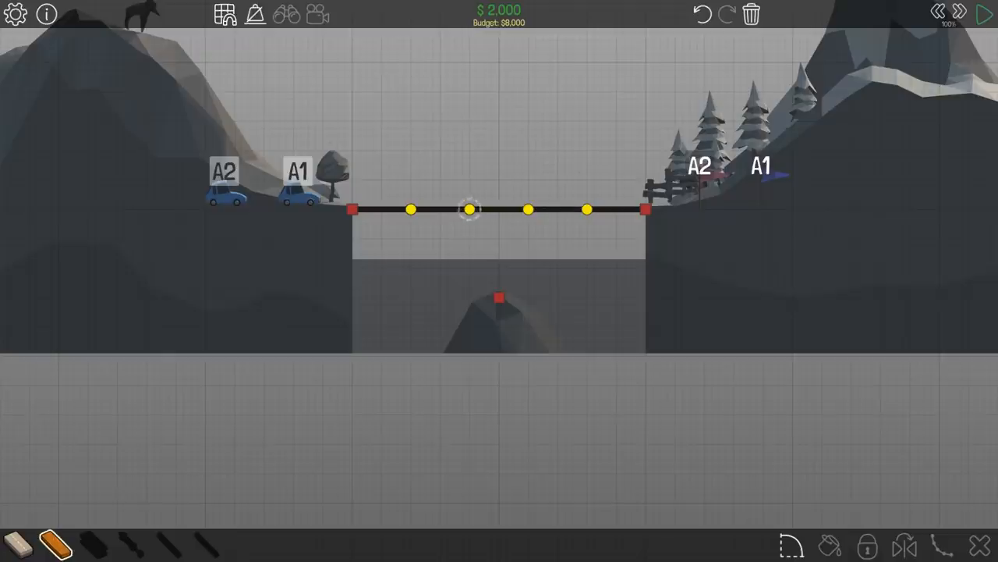
# - Add wooden zigzag truss beams under the road, tied to the rock anchor and banks
pyautogui.moveTo(470, 209); pyautogui.dragTo(500, 260)
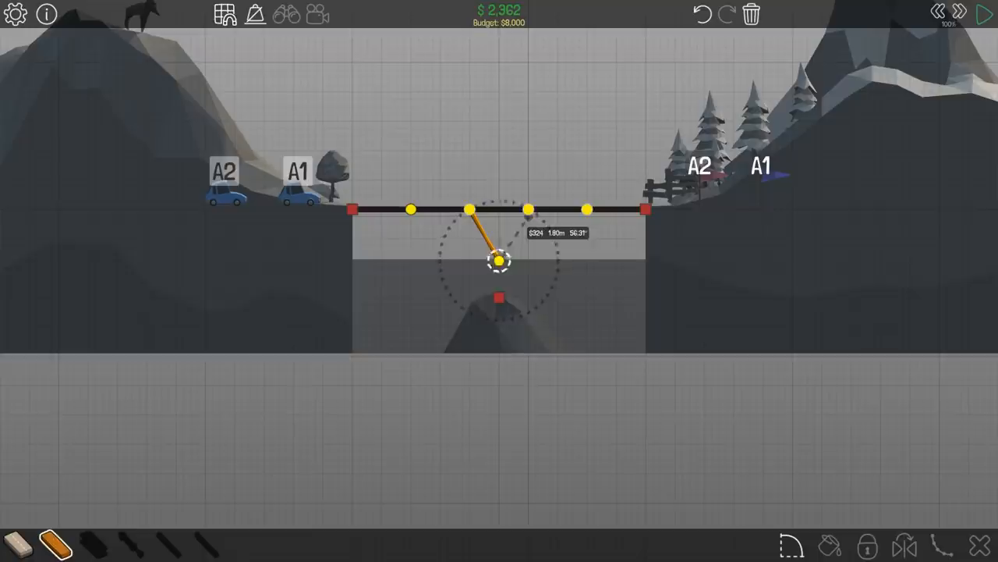
pyautogui.moveTo(497, 260); pyautogui.dragTo(526, 209)
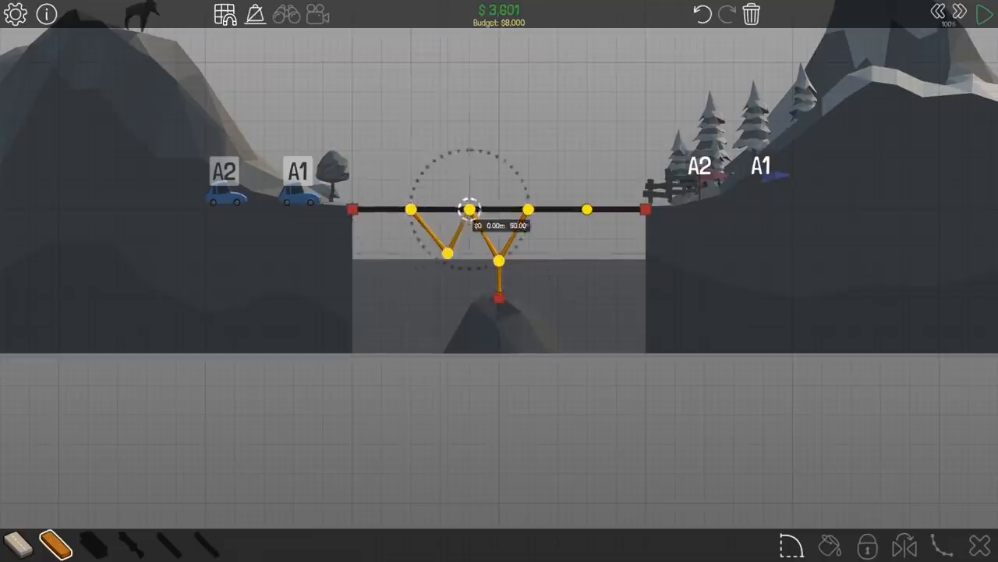
pyautogui.moveTo(472, 209); pyautogui.dragTo(449, 252)
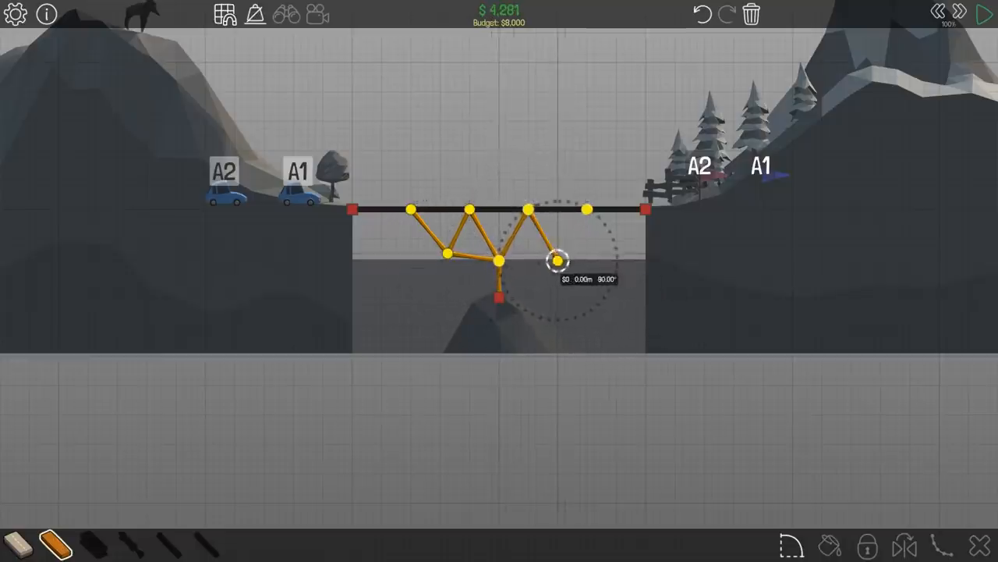
pyautogui.moveTo(558, 260); pyautogui.dragTo(498, 260)
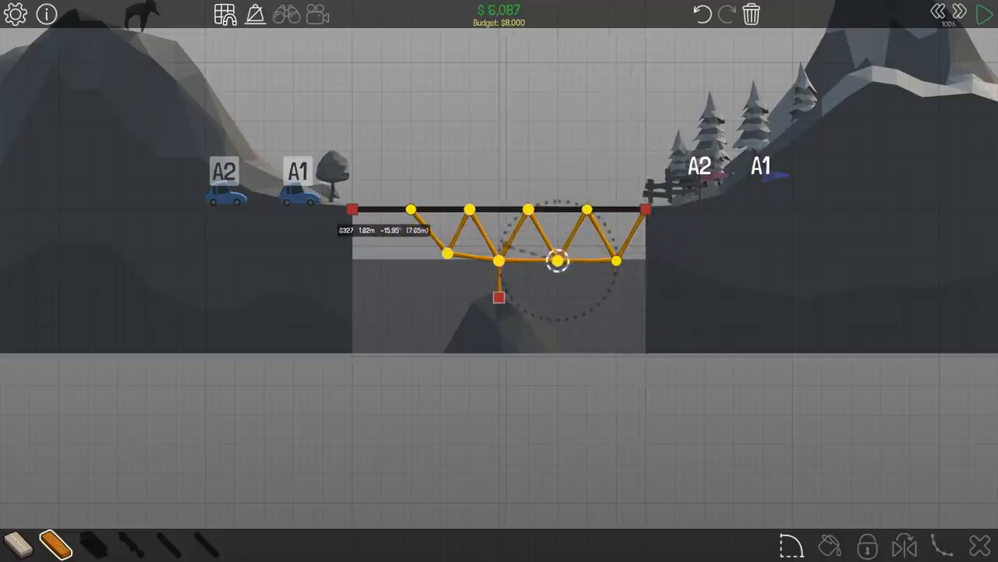
pyautogui.moveTo(558, 262); pyautogui.dragTo(503, 246)
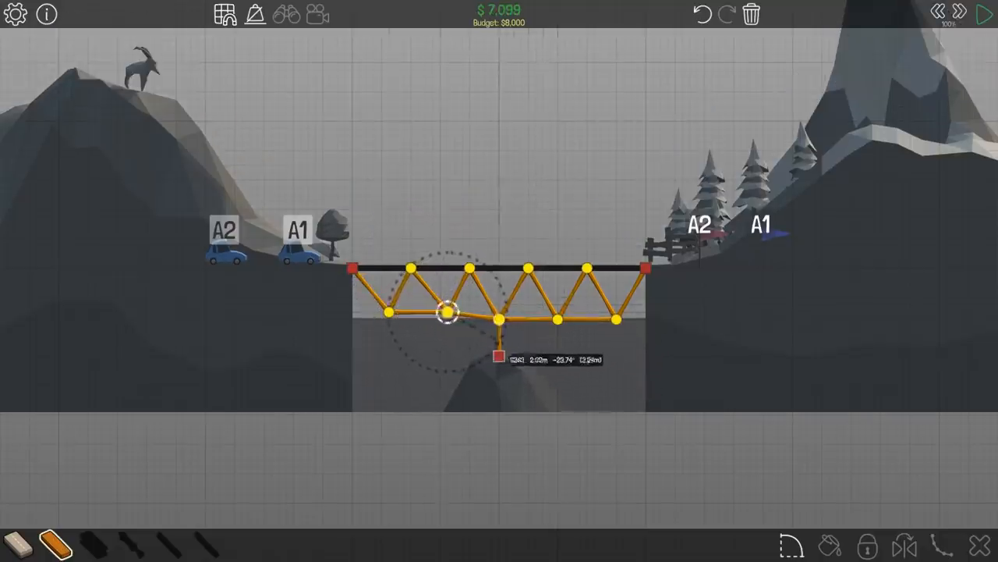
# - Remove the end truss beams to the banks, cutting cost to $5,003, and start the simulation
pyautogui.moveTo(448, 313); pyautogui.dragTo(487, 347)
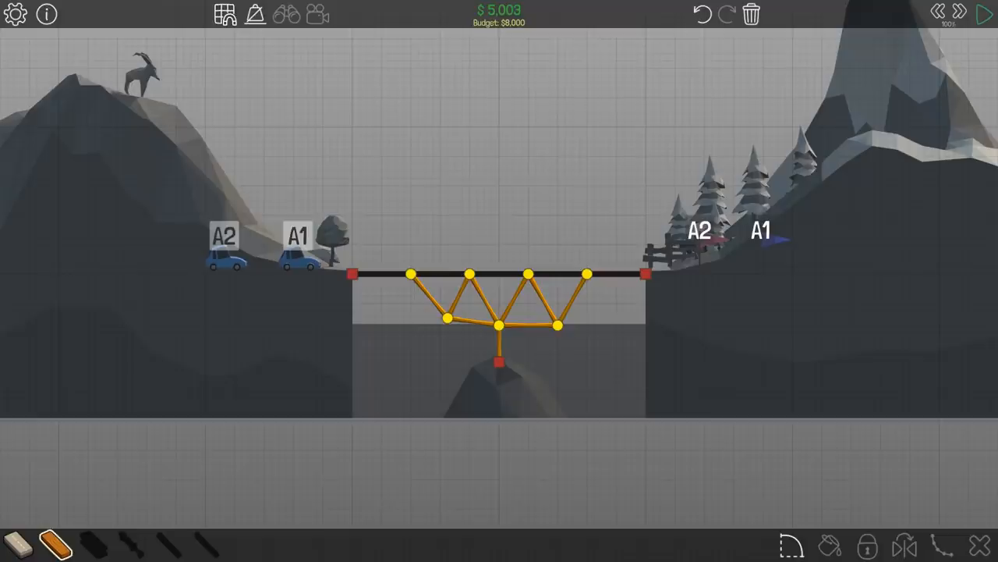
pyautogui.click(988, 14)
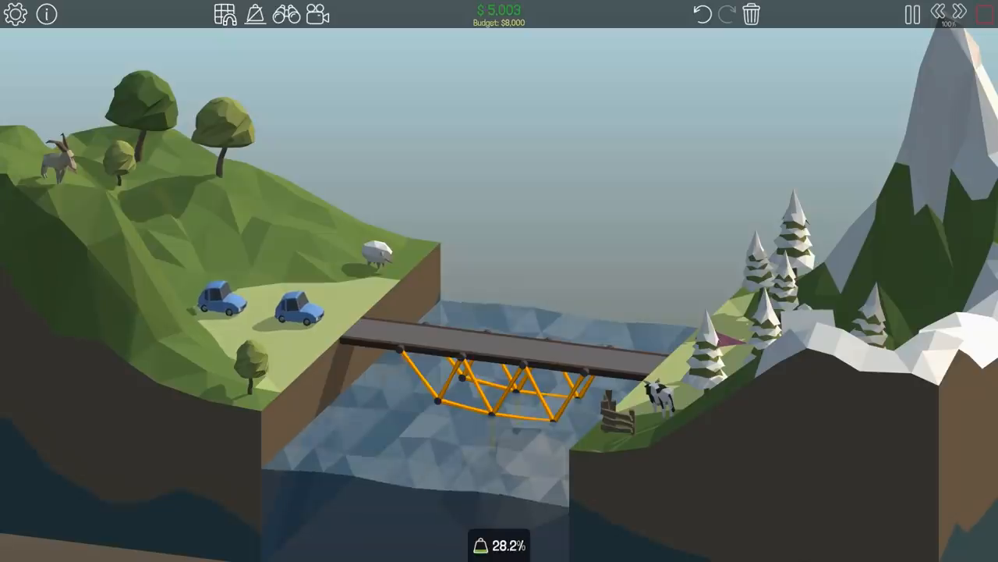